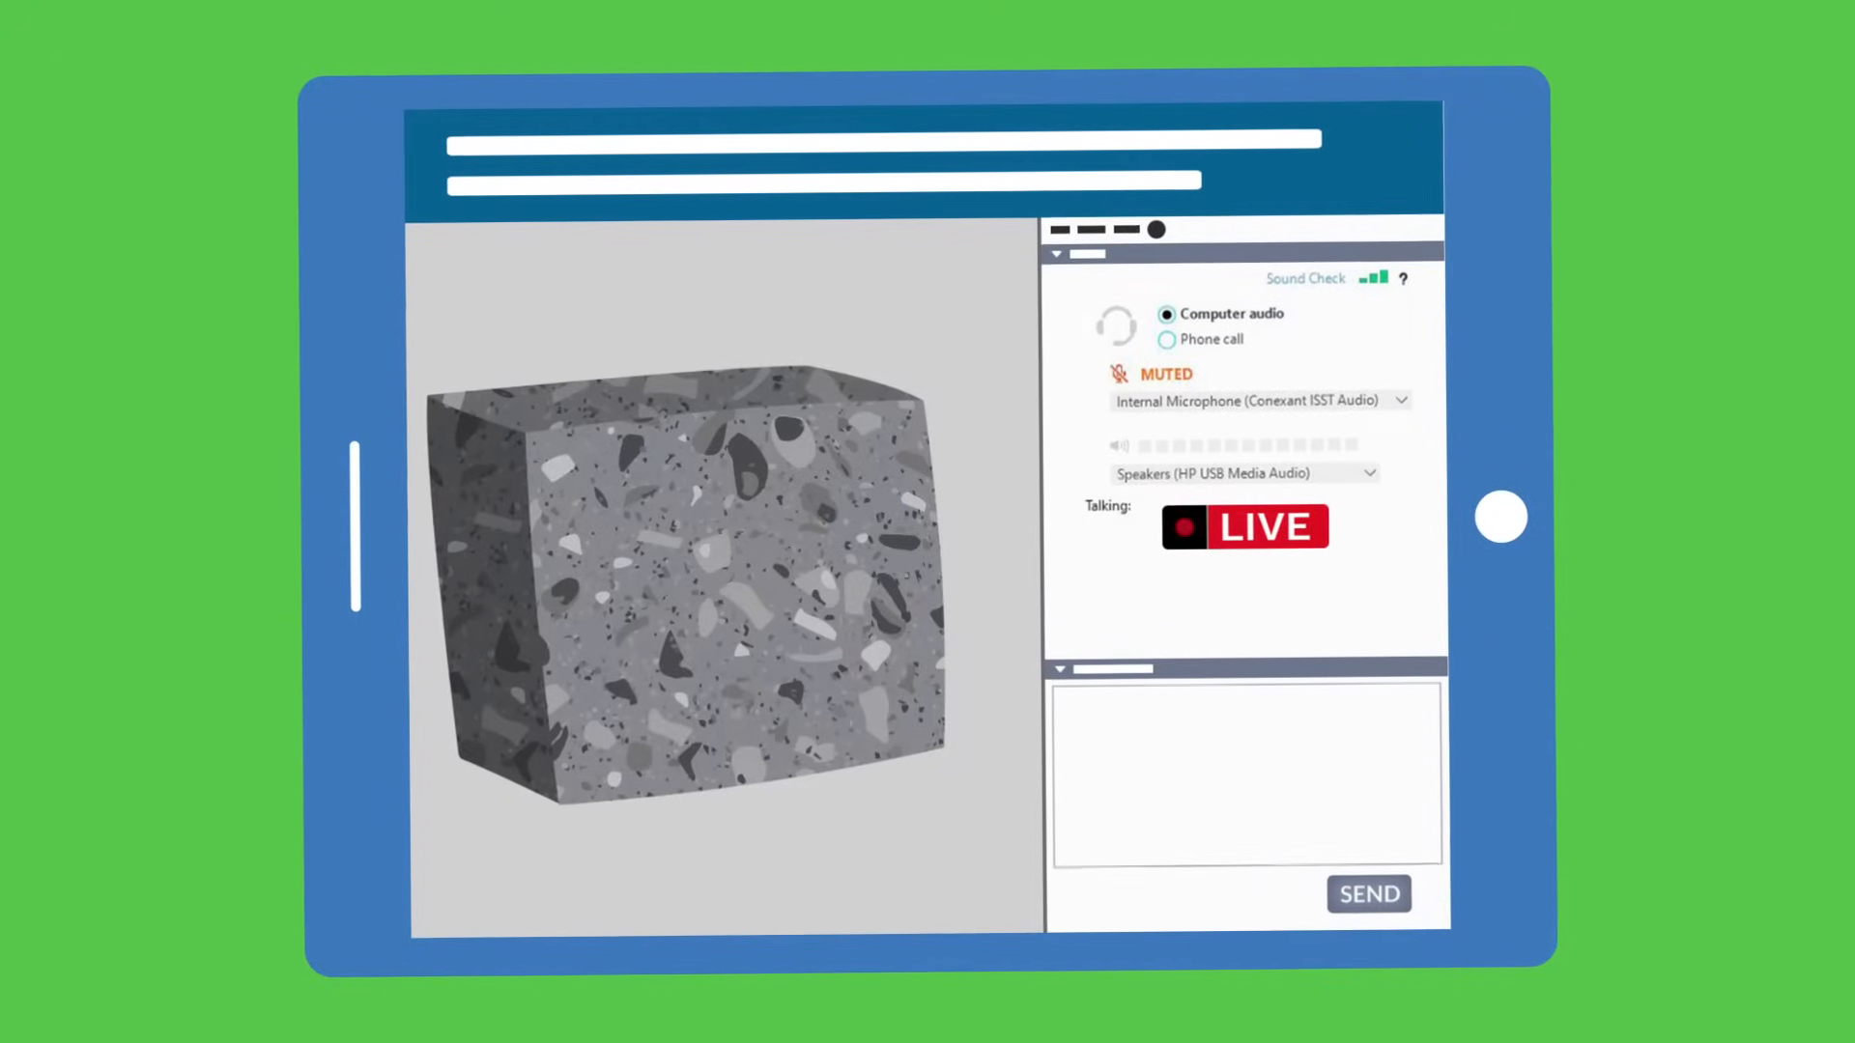
- Send the presenter the chat question 'When do you decide to do destruc'
{"action": "type", "text": "When do you decide to do destruc"}
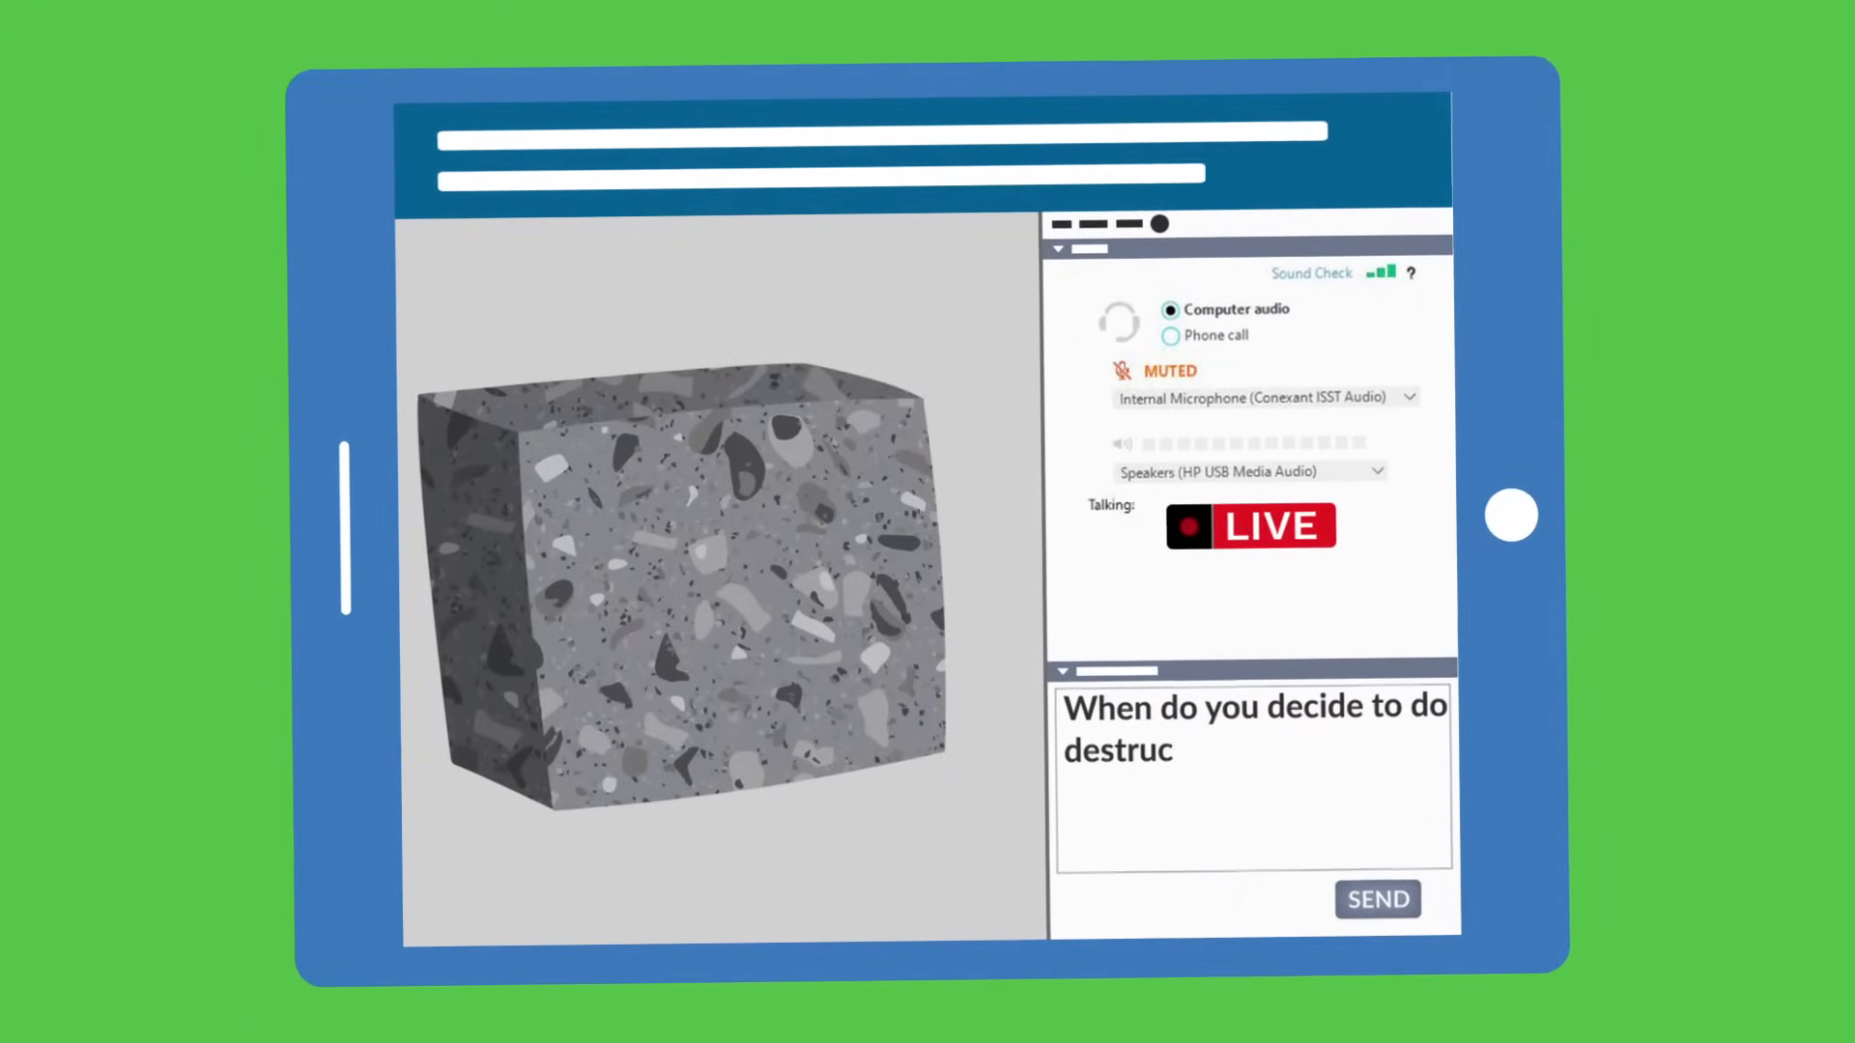
{"action": "left_click", "coordinate": [1377, 898]}
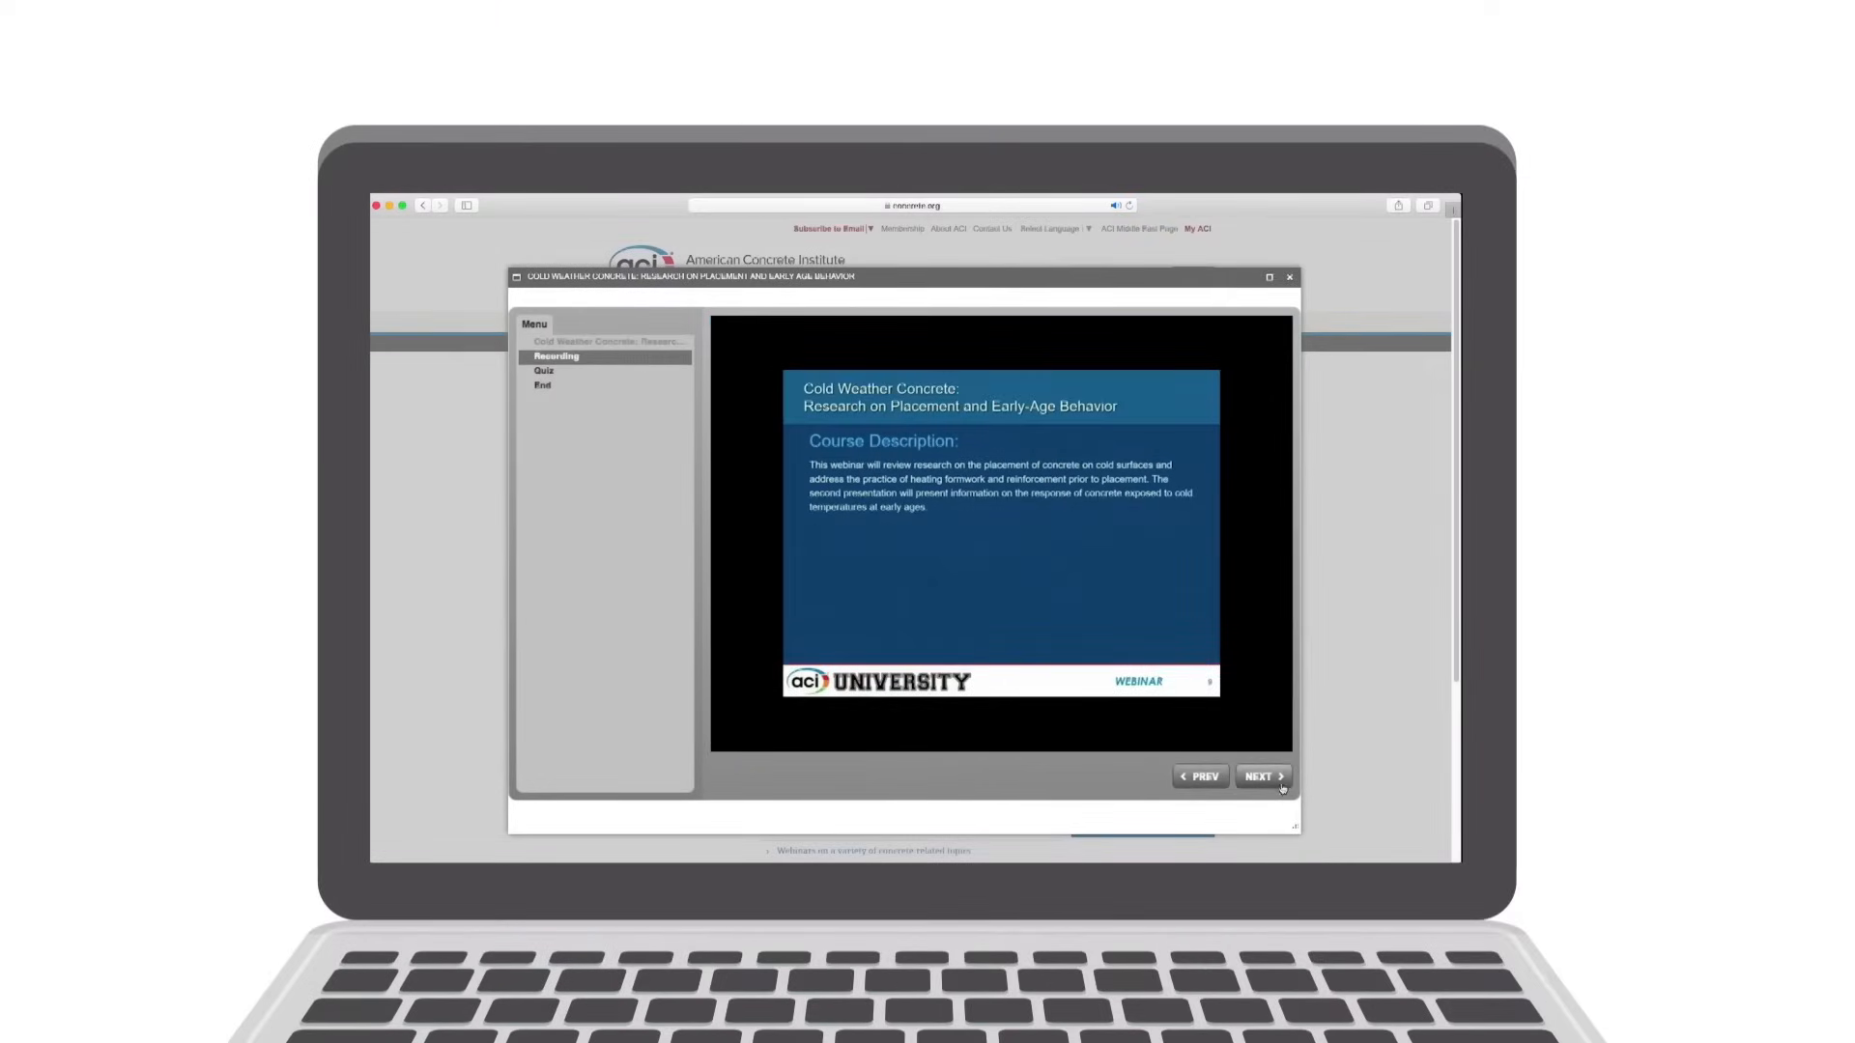
- Start the ten-question course quiz and submit False as the first answer
{"action": "left_click", "coordinate": [1261, 777]}
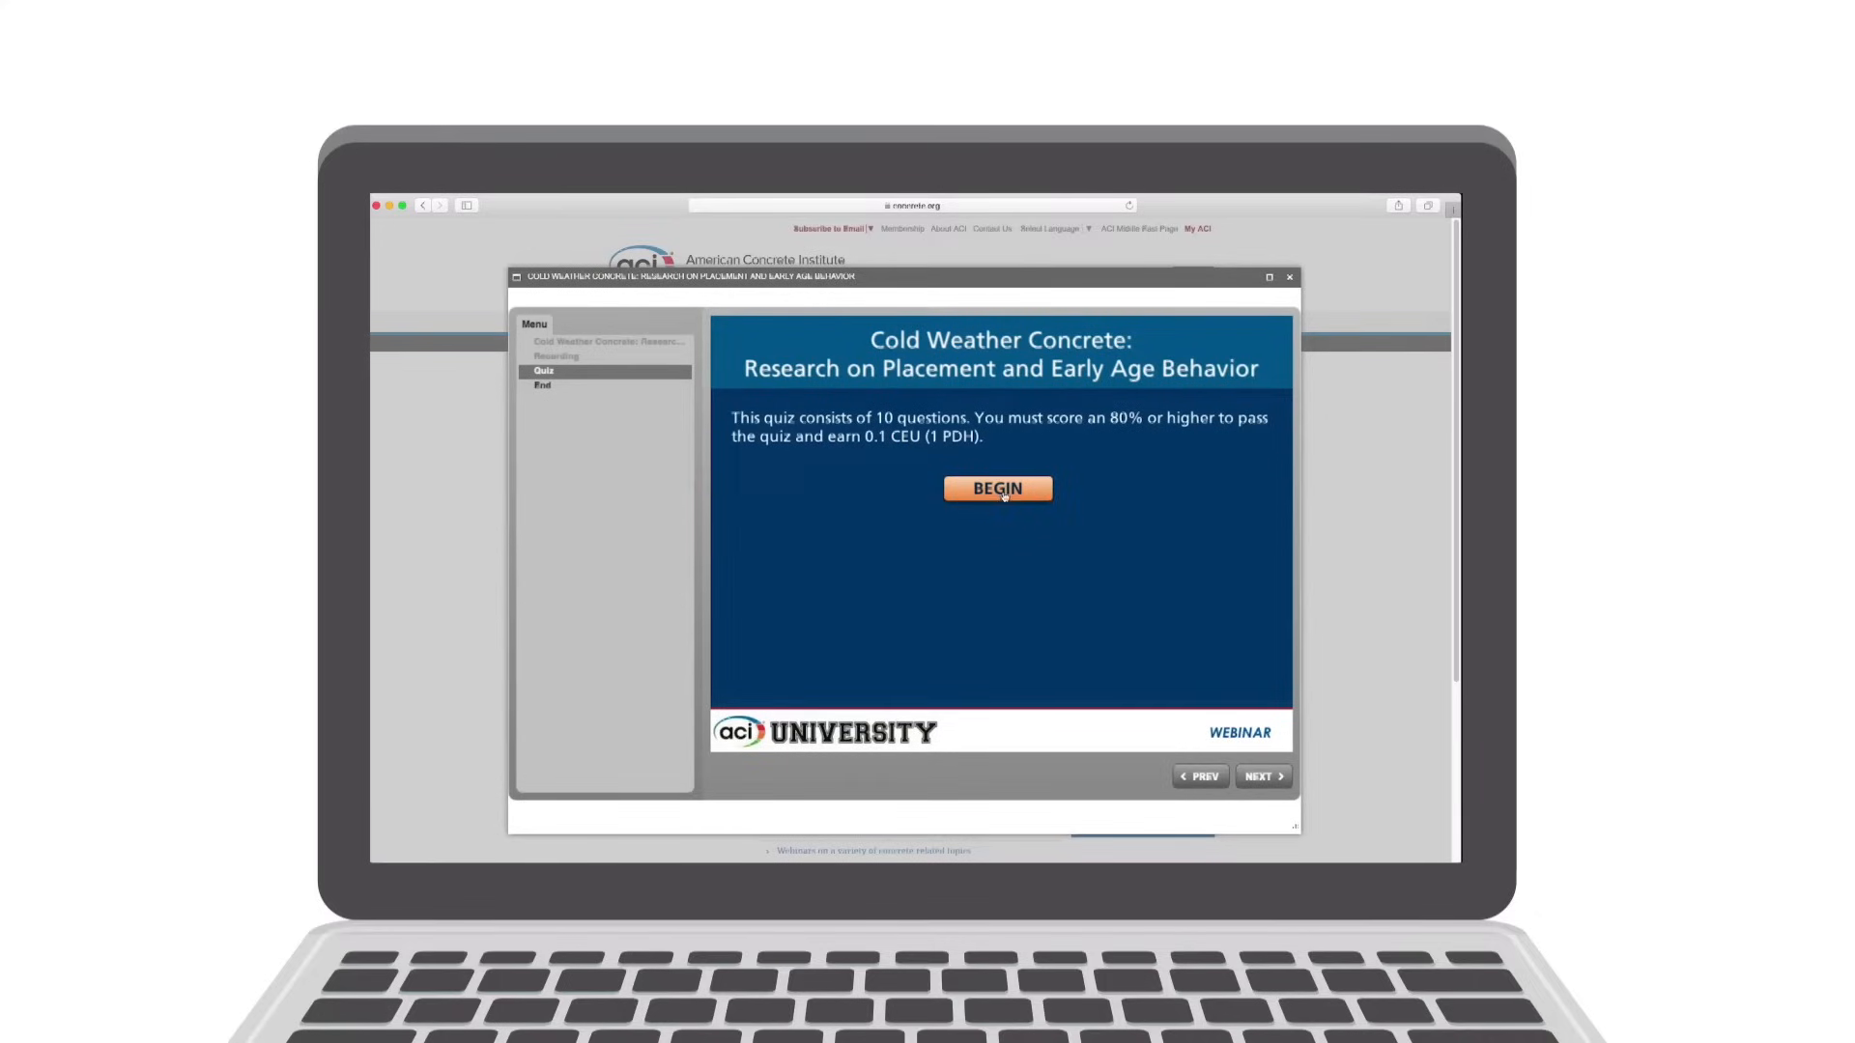
{"action": "left_click", "coordinate": [997, 488]}
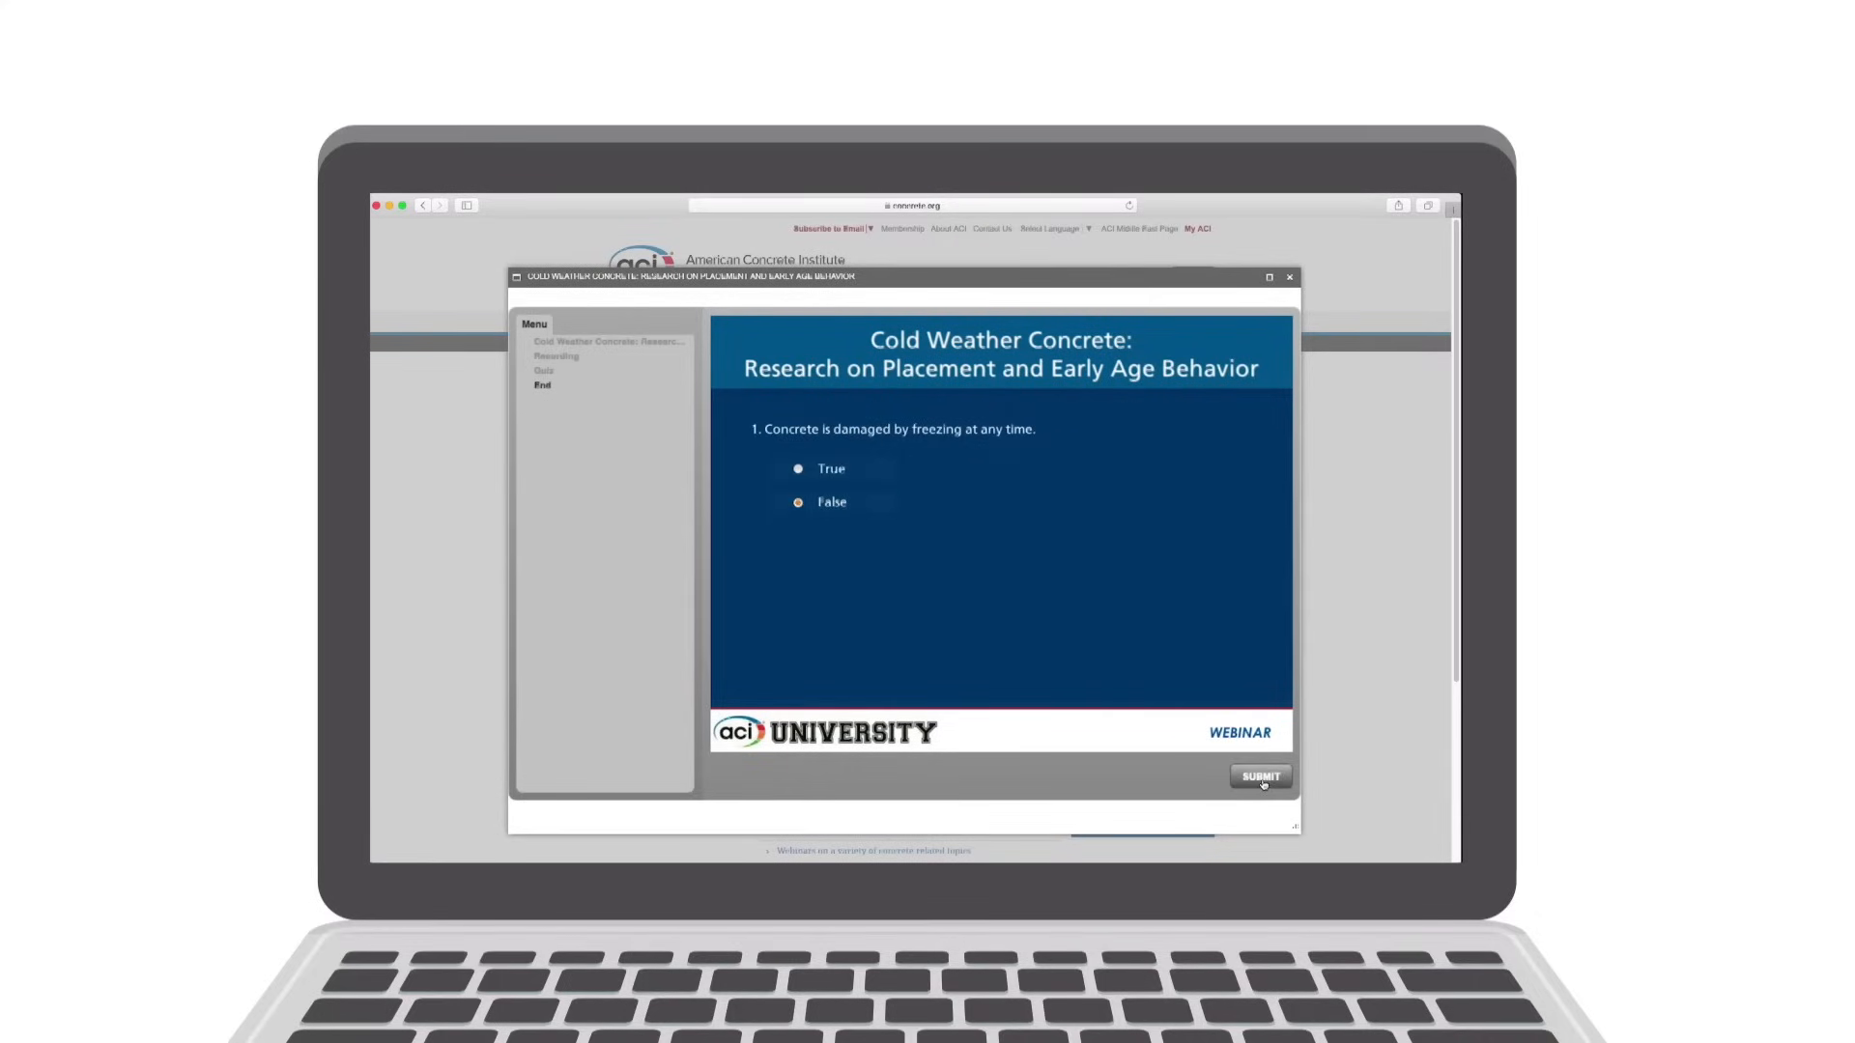
{"action": "left_click", "coordinate": [1258, 779]}
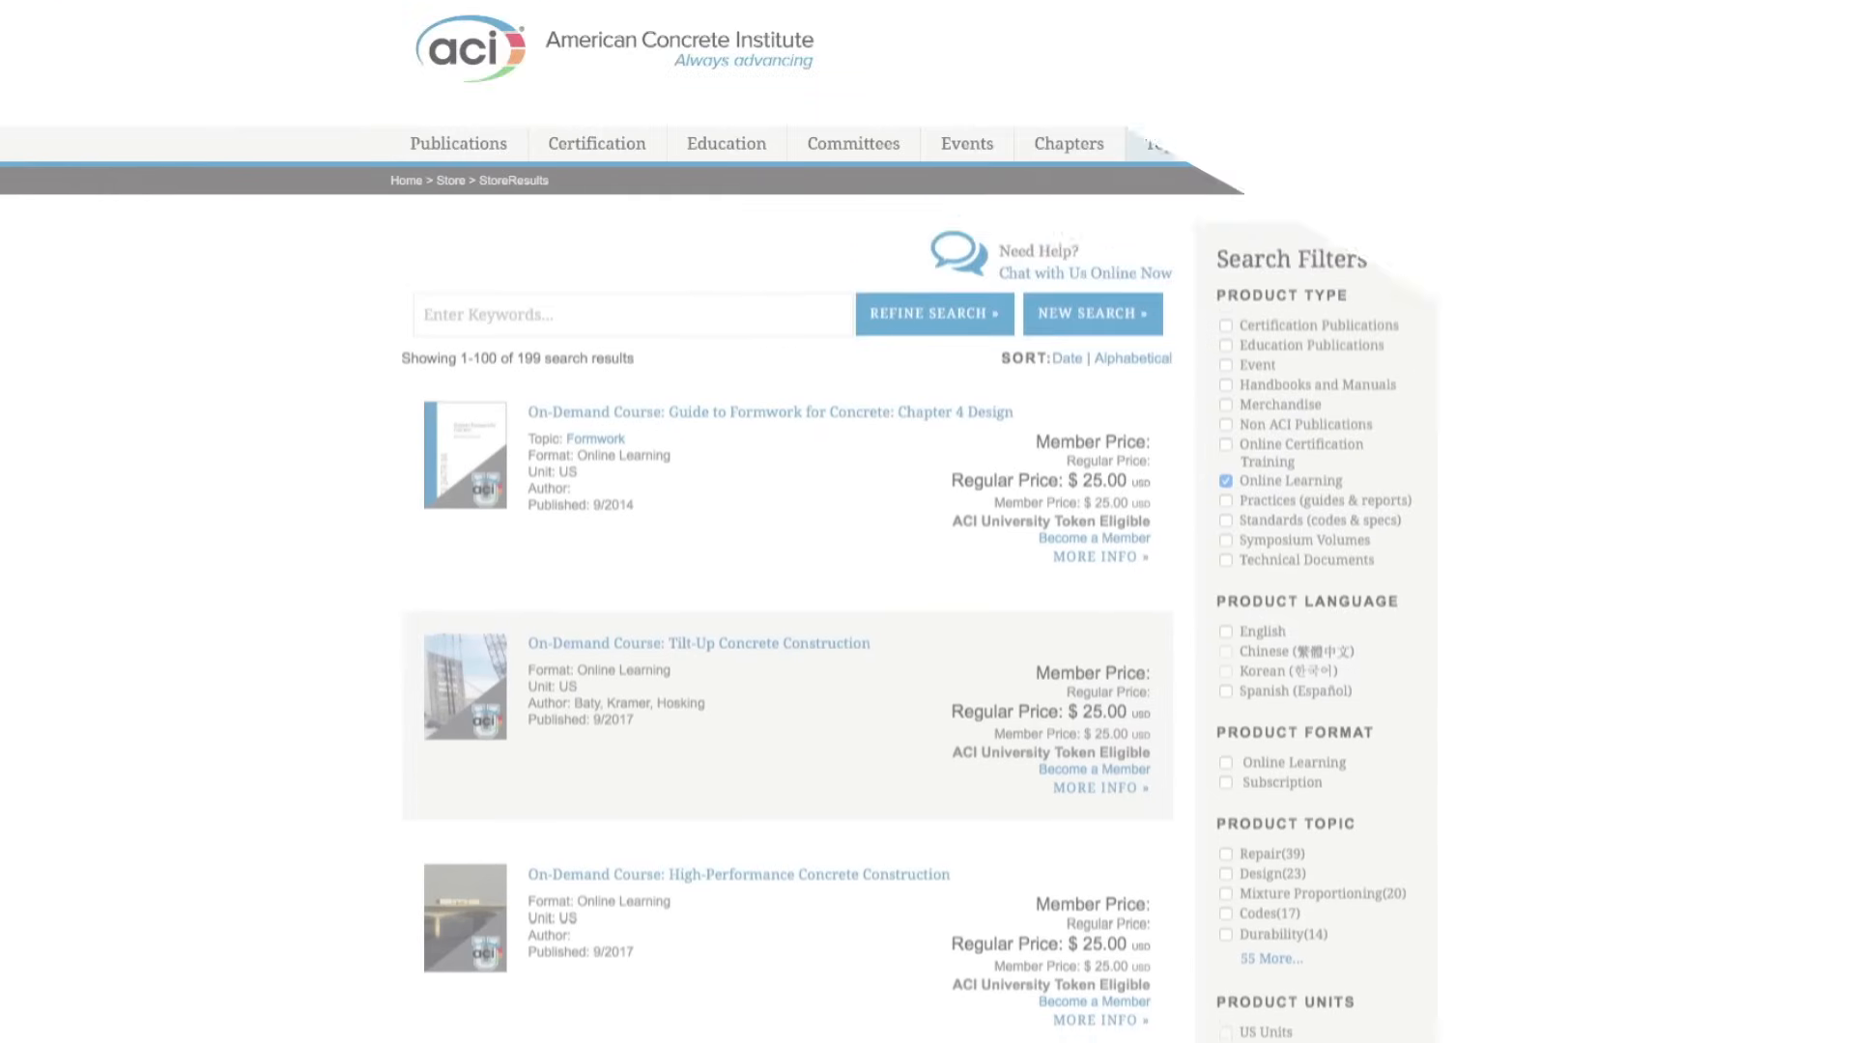
{"action": "scroll", "scroll_direction": "down", "scroll_amount": 3}
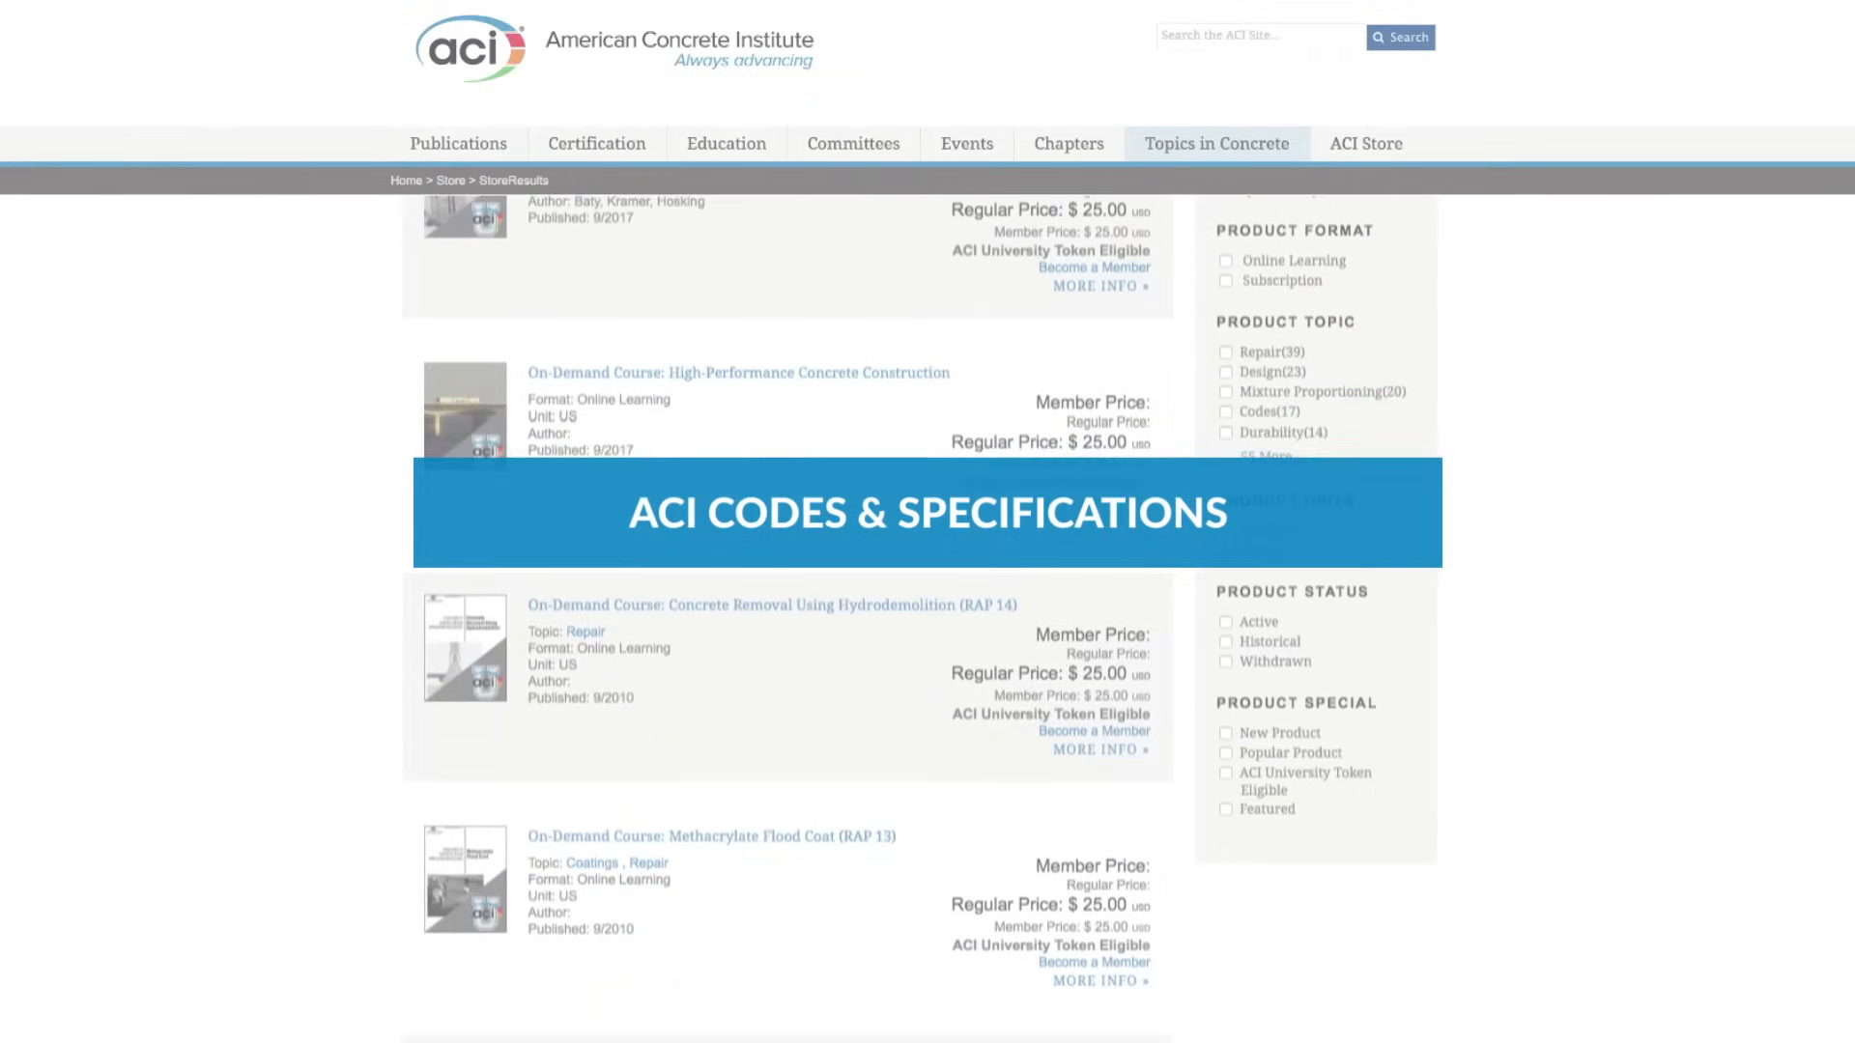
{"action": "scroll", "scroll_direction": "down", "scroll_amount": 3}
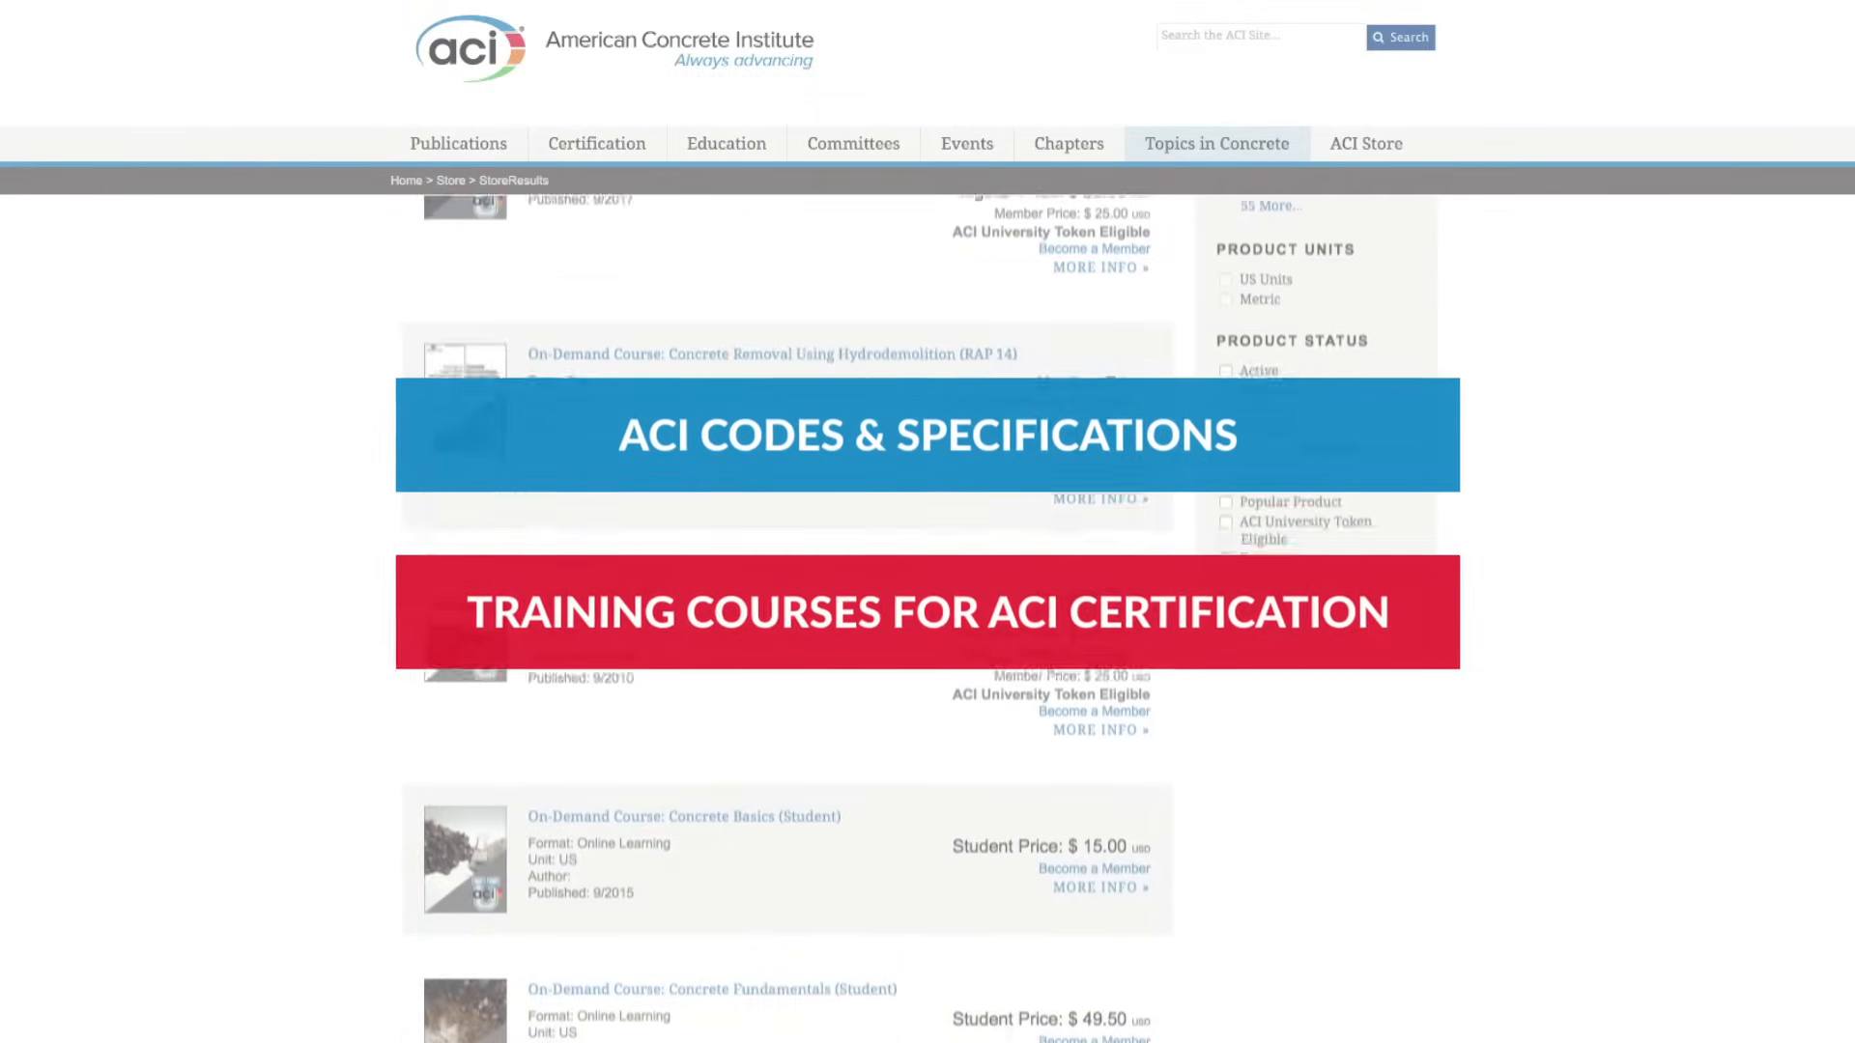
{"action": "scroll", "scroll_direction": "down", "scroll_amount": 3}
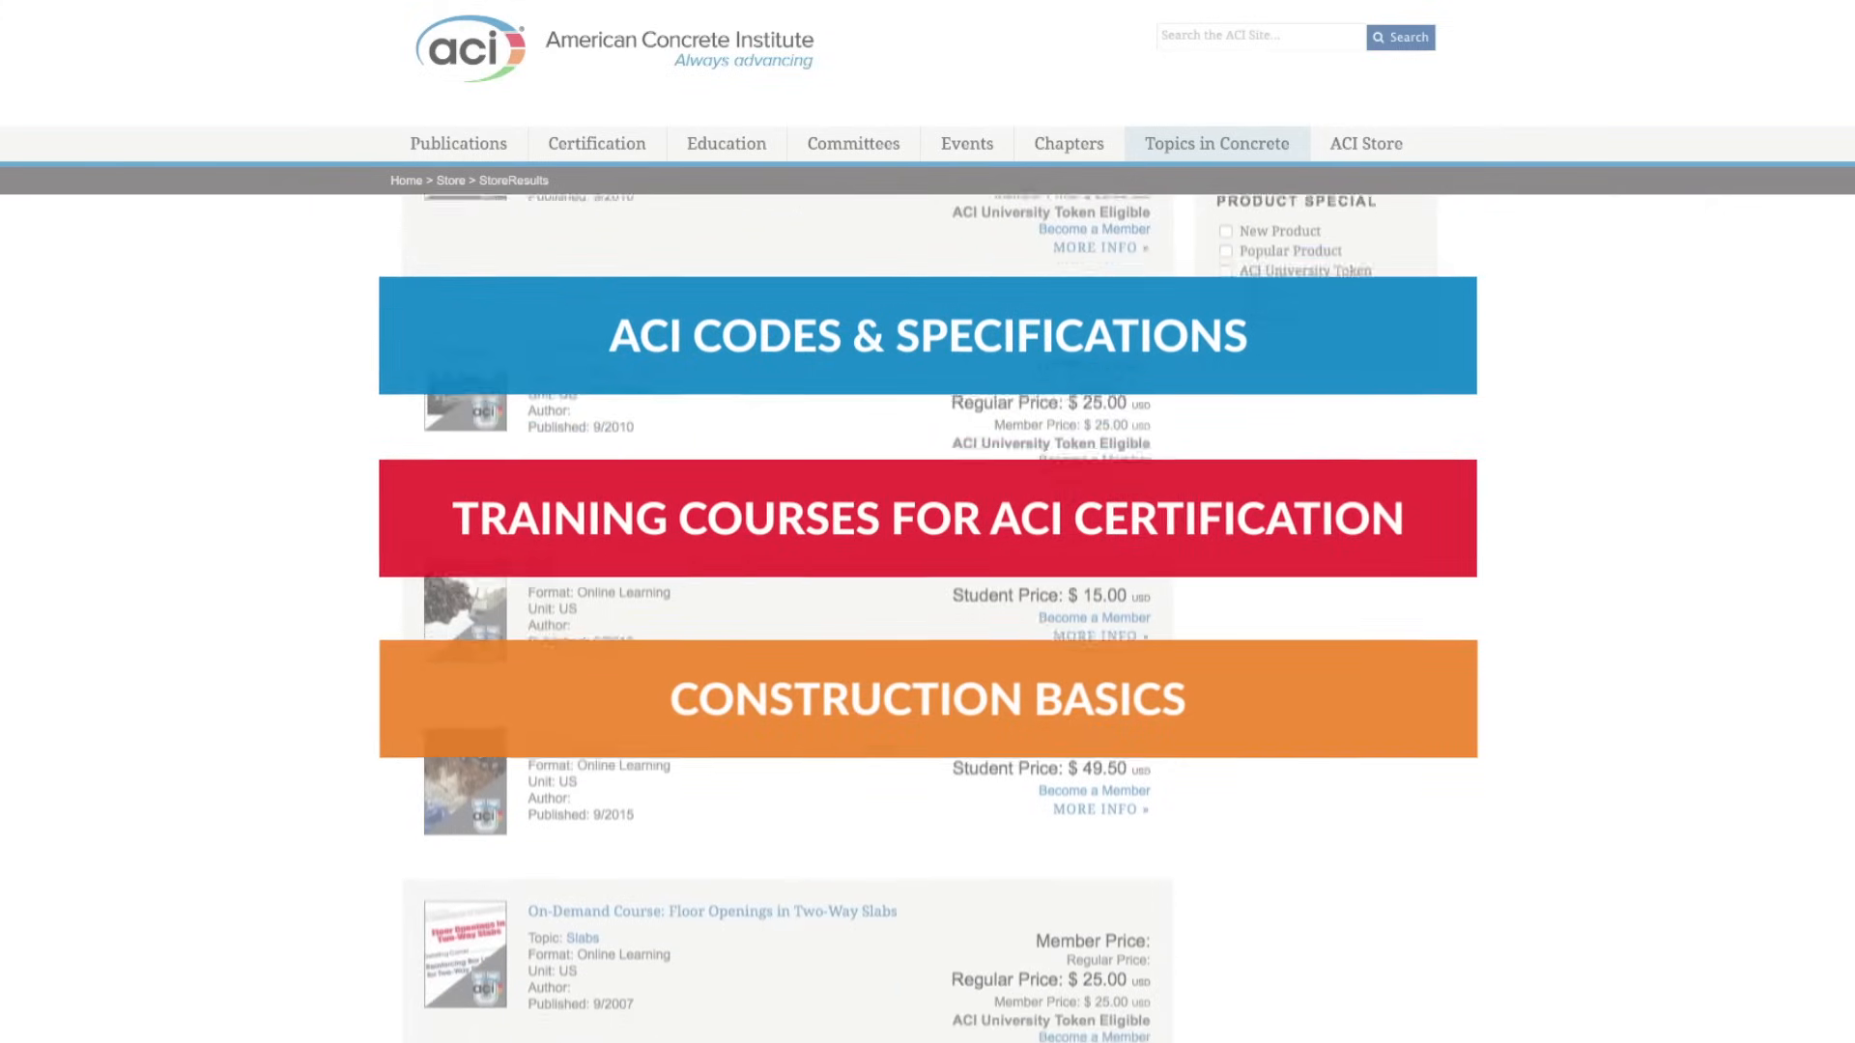
{"action": "scroll", "scroll_direction": "down", "scroll_amount": 3}
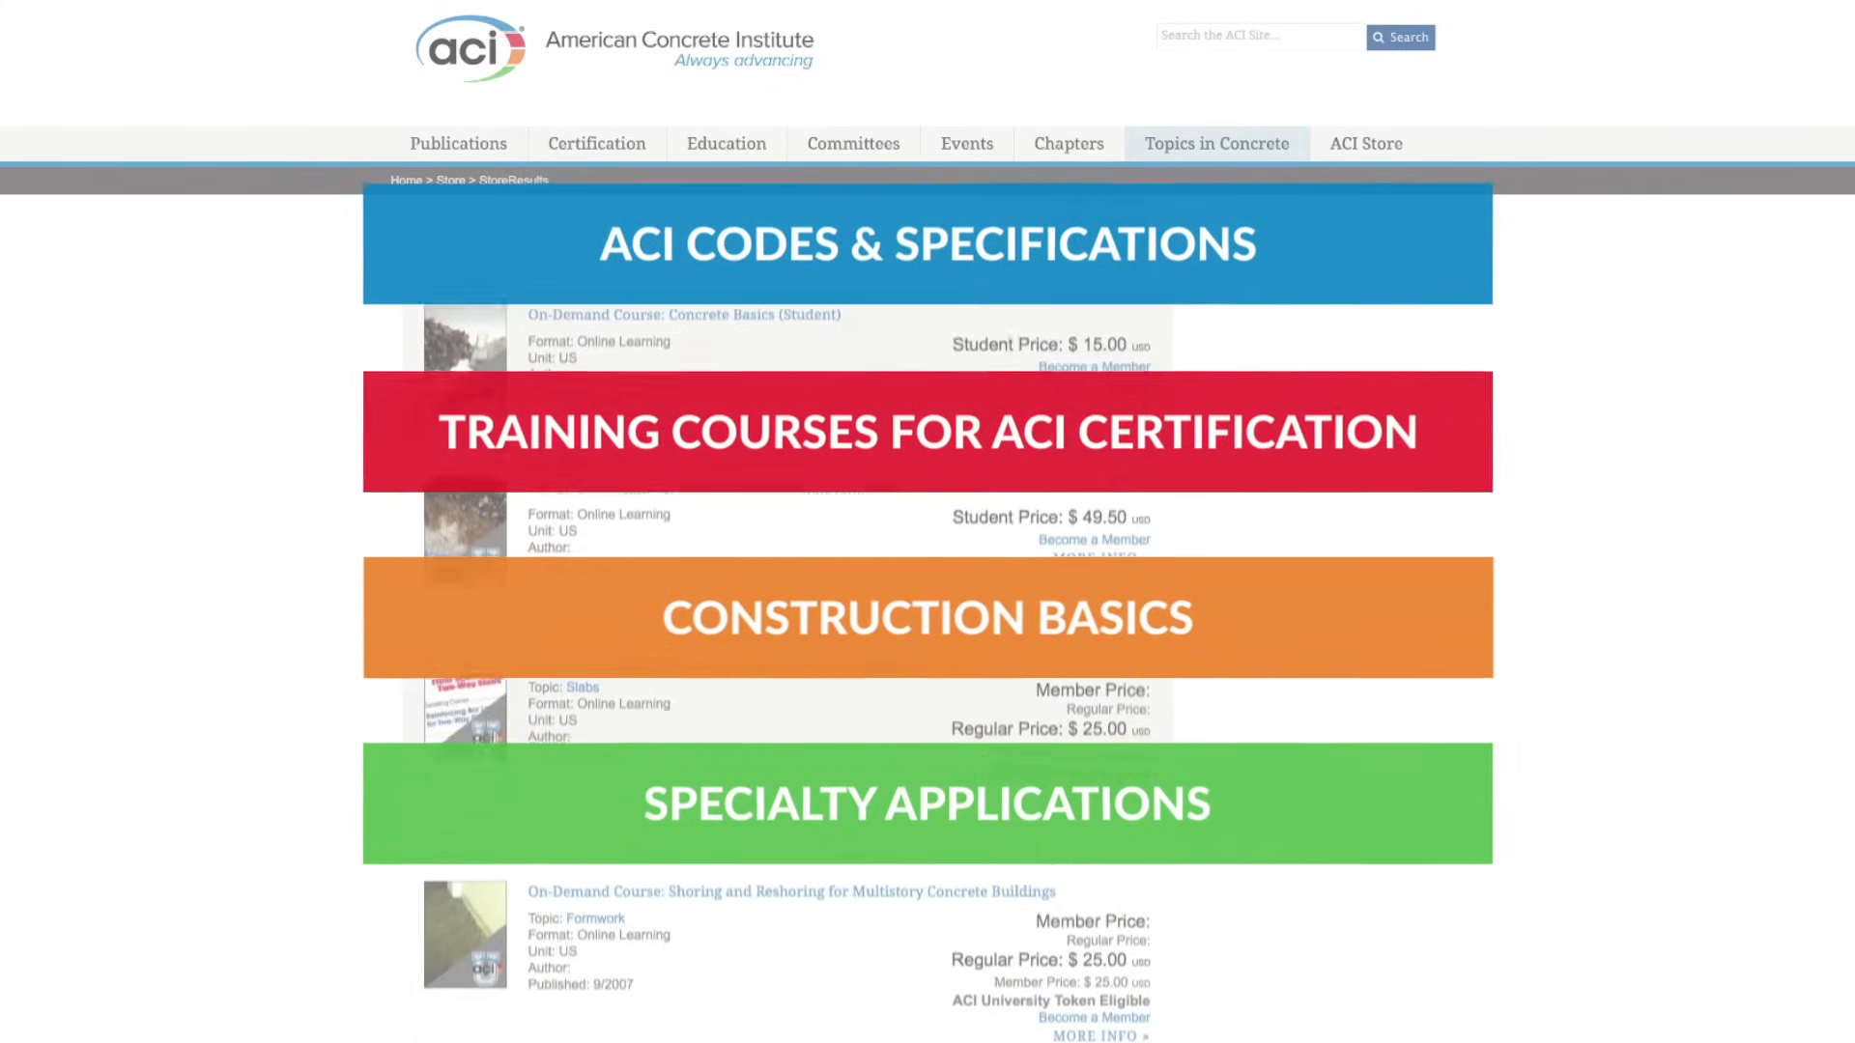
{"action": "scroll", "scroll_direction": "down", "scroll_amount": 3}
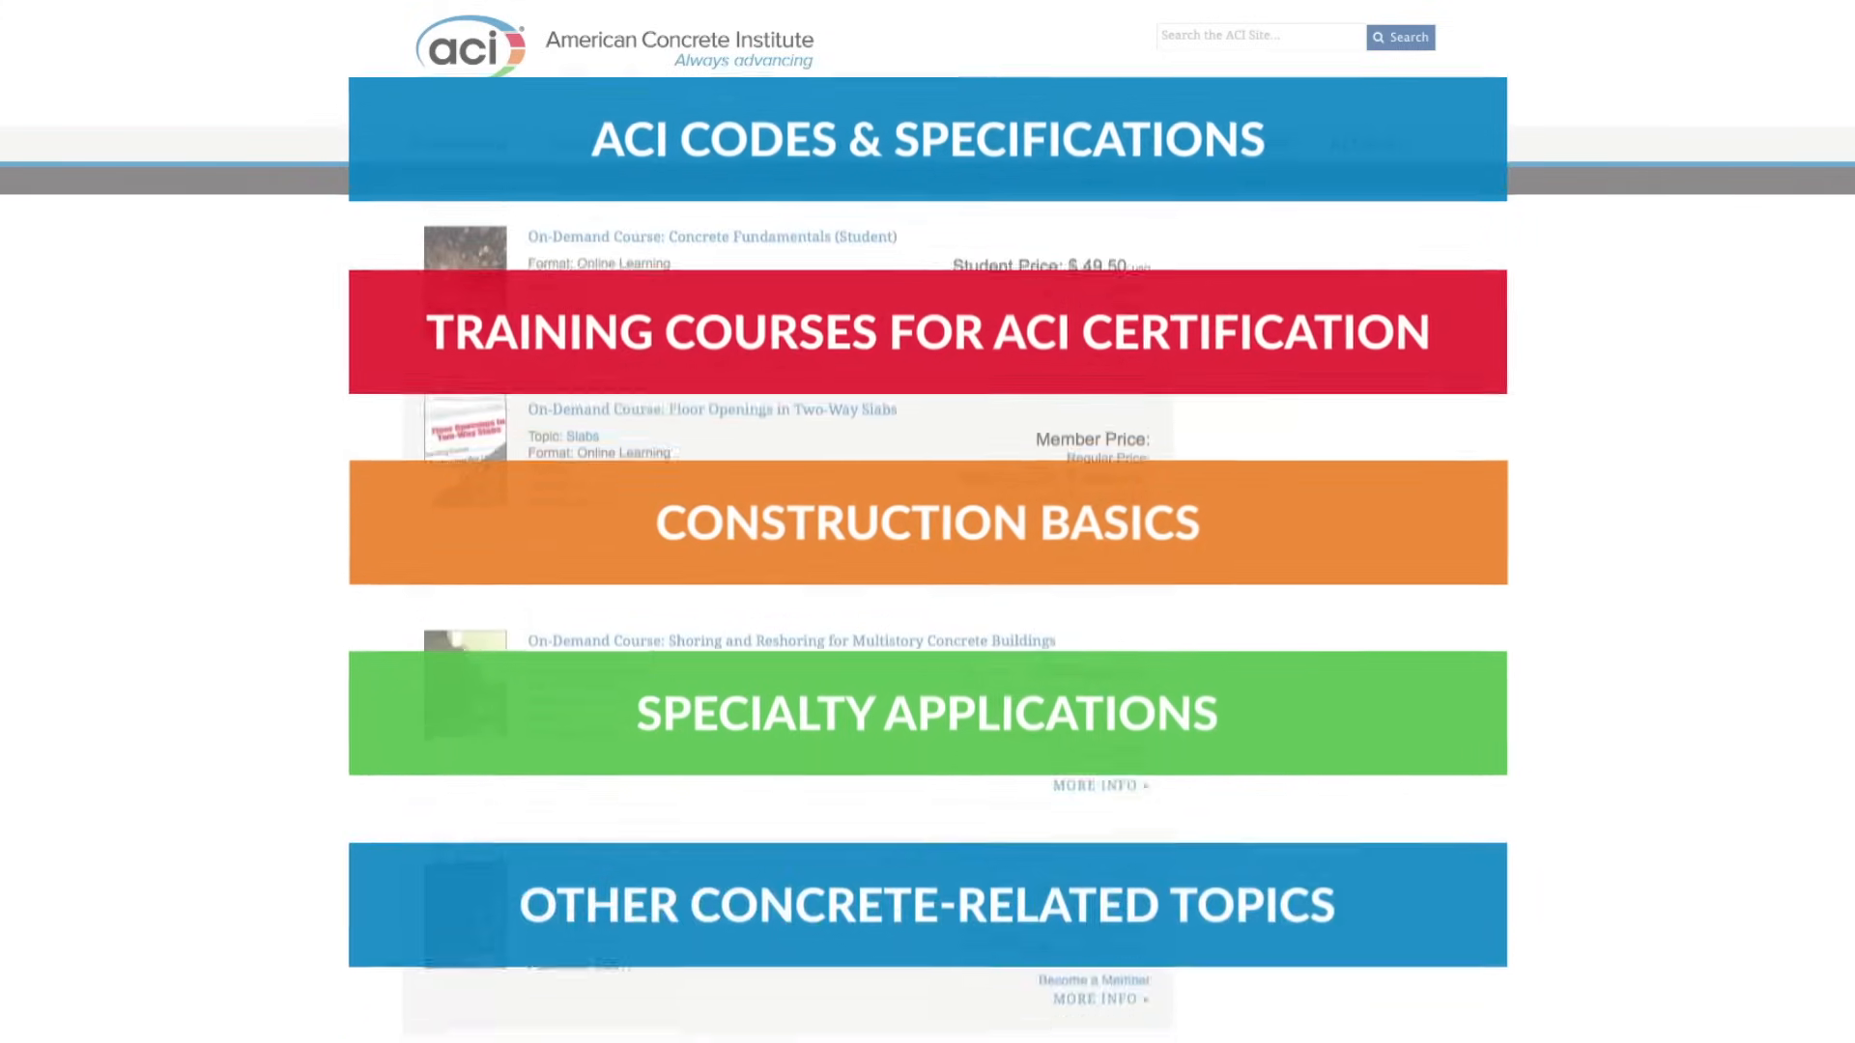